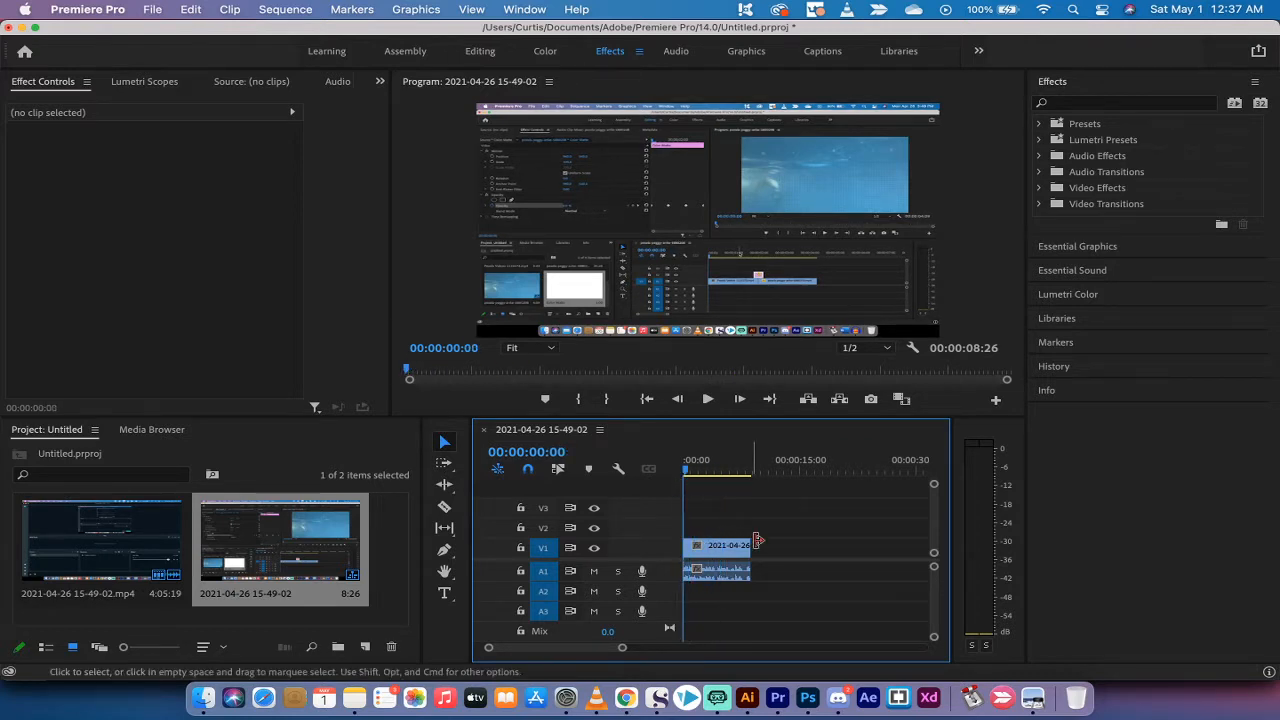
Select the recorded clip on V1 so its Effect Controls properties show
{"action": "left_click", "coordinate": [716, 548]}
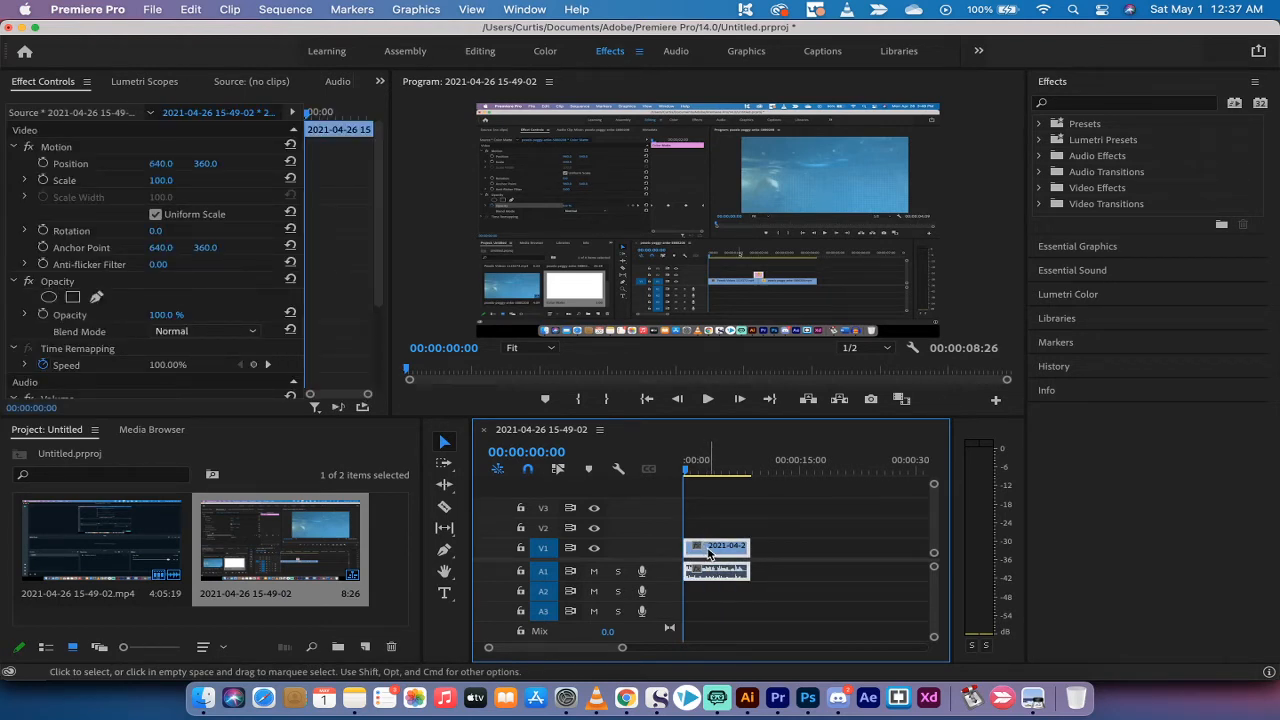
Set the clip's Speed/Duration to 150%, shortening it to about 5:27
{"action": "right_click", "coordinate": [710, 552]}
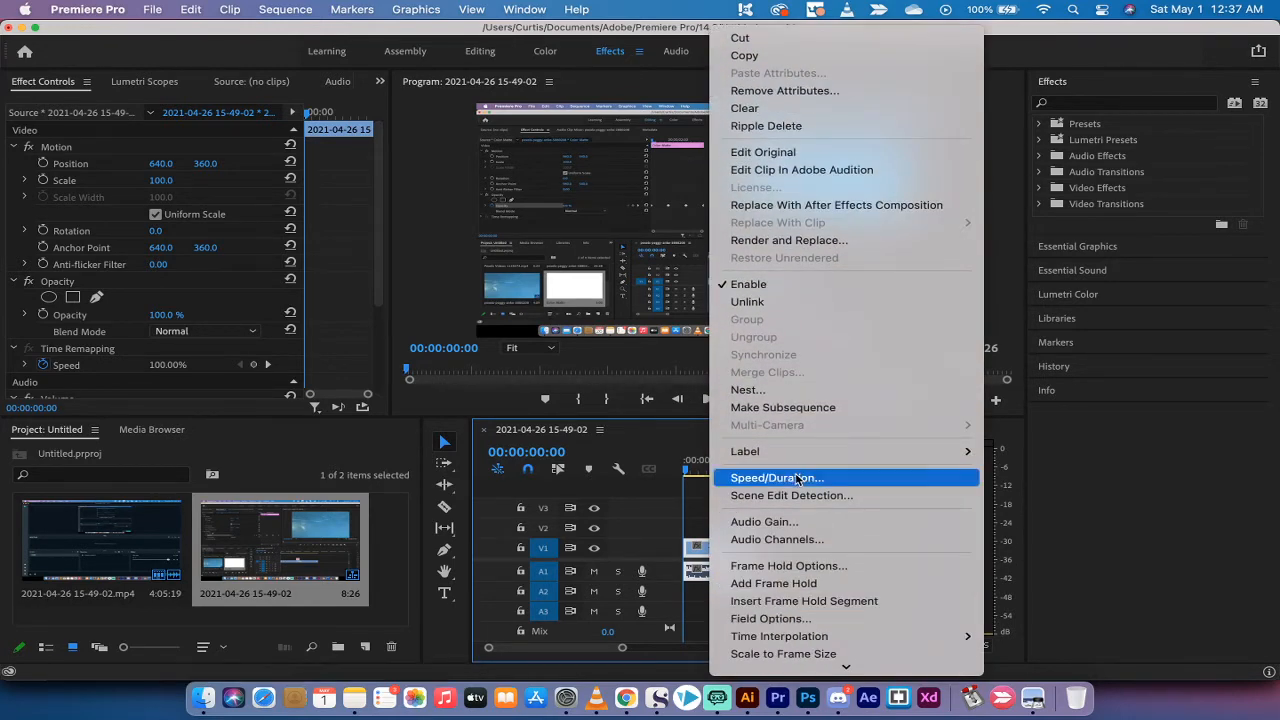
{"action": "left_click", "coordinate": [776, 476]}
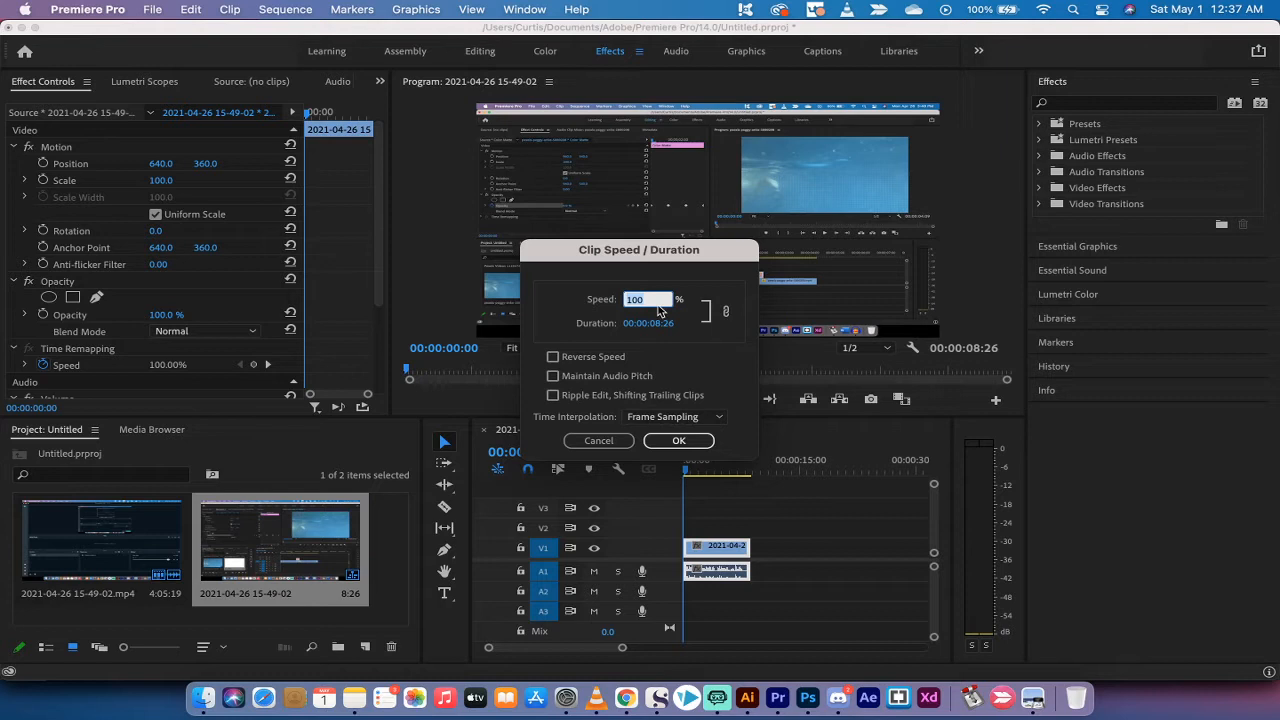
{"action": "type", "text": "1"}
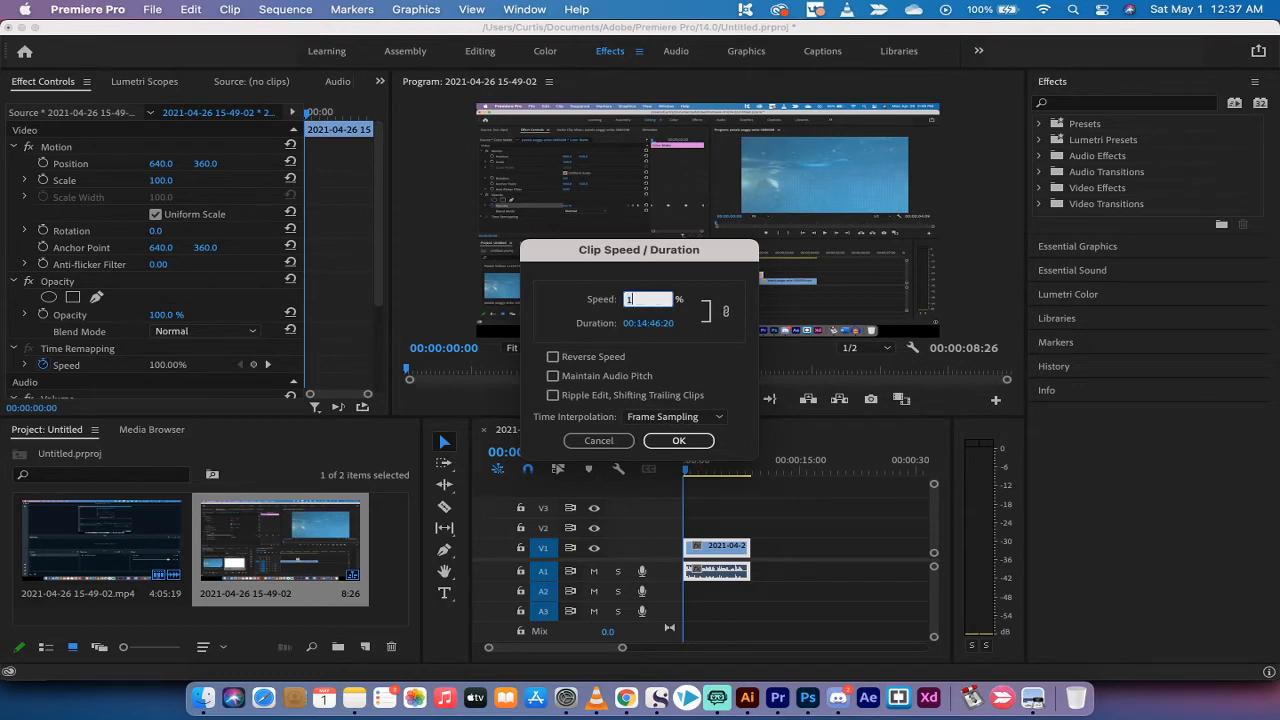
{"action": "type", "text": "150"}
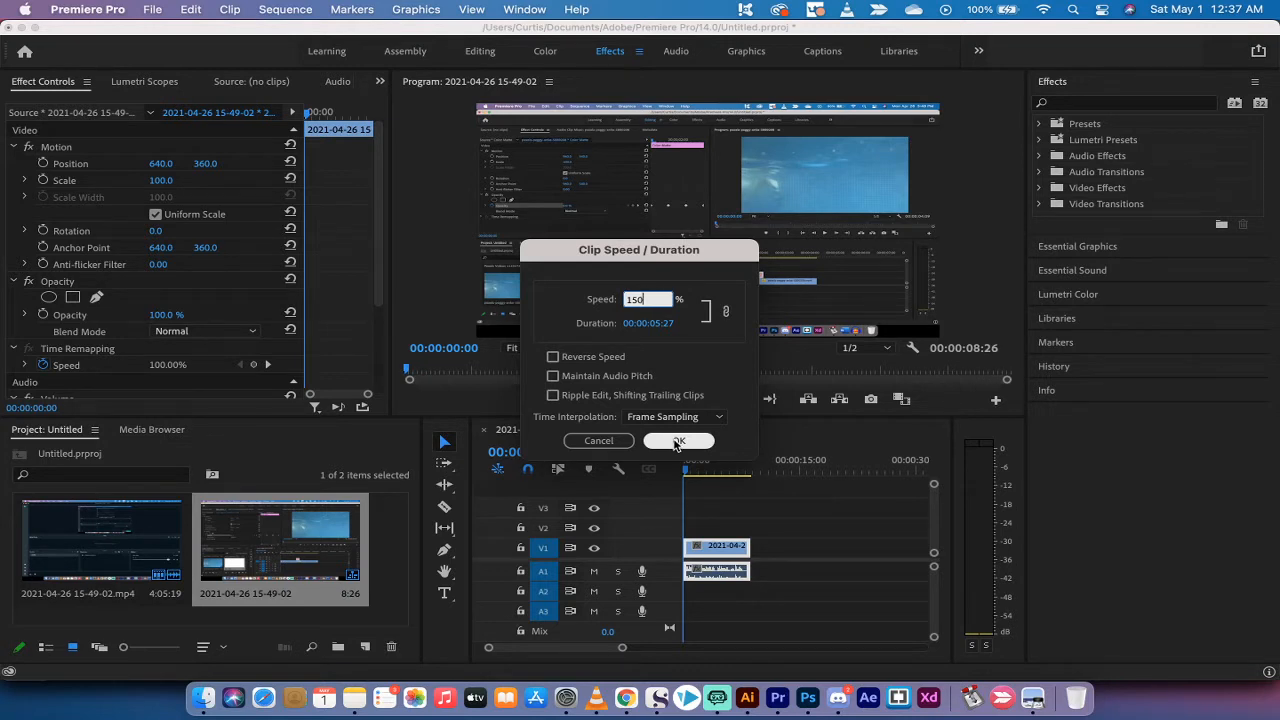
{"action": "left_click", "coordinate": [678, 442]}
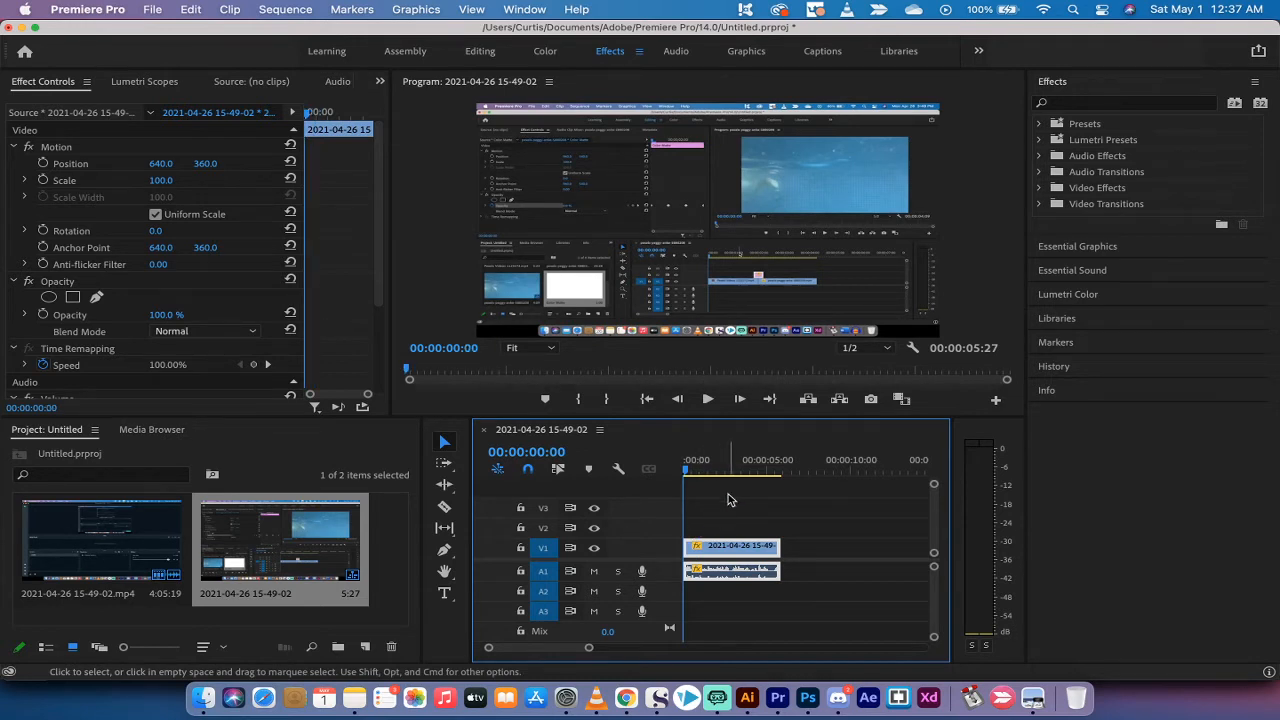
{"action": "left_click", "coordinate": [708, 398]}
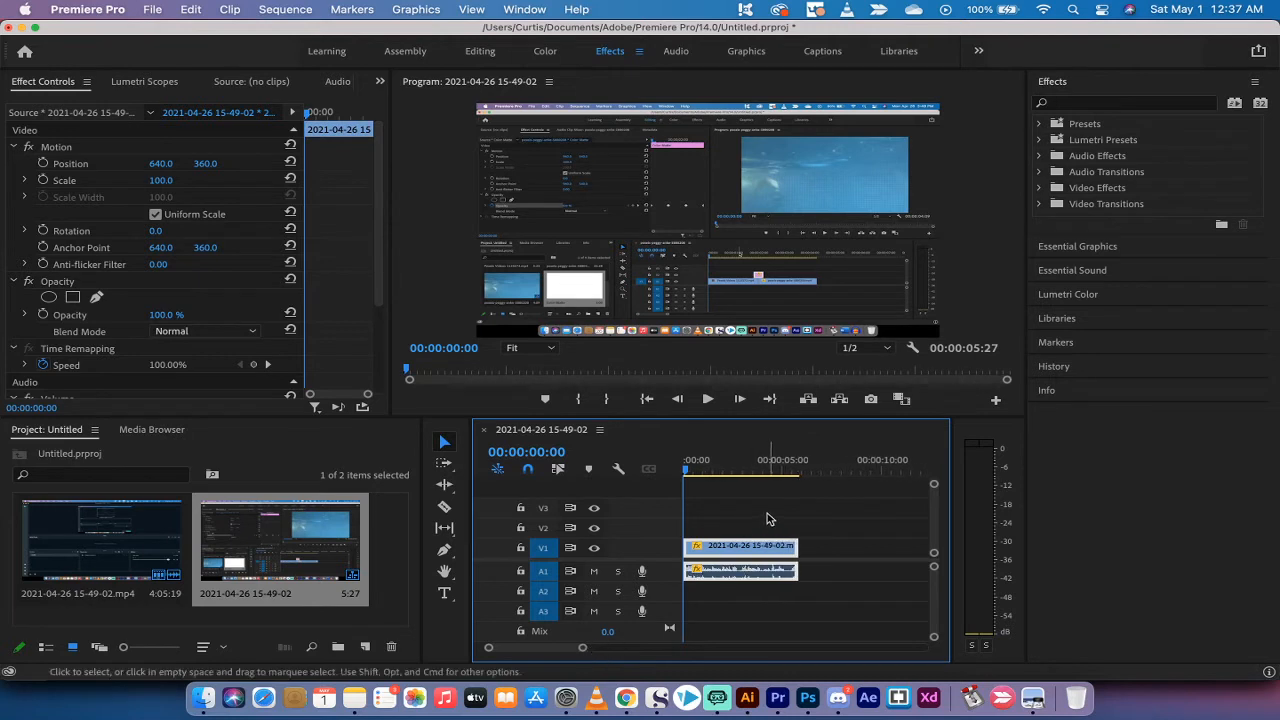
{"action": "mouse_move", "coordinate": [1008, 174]}
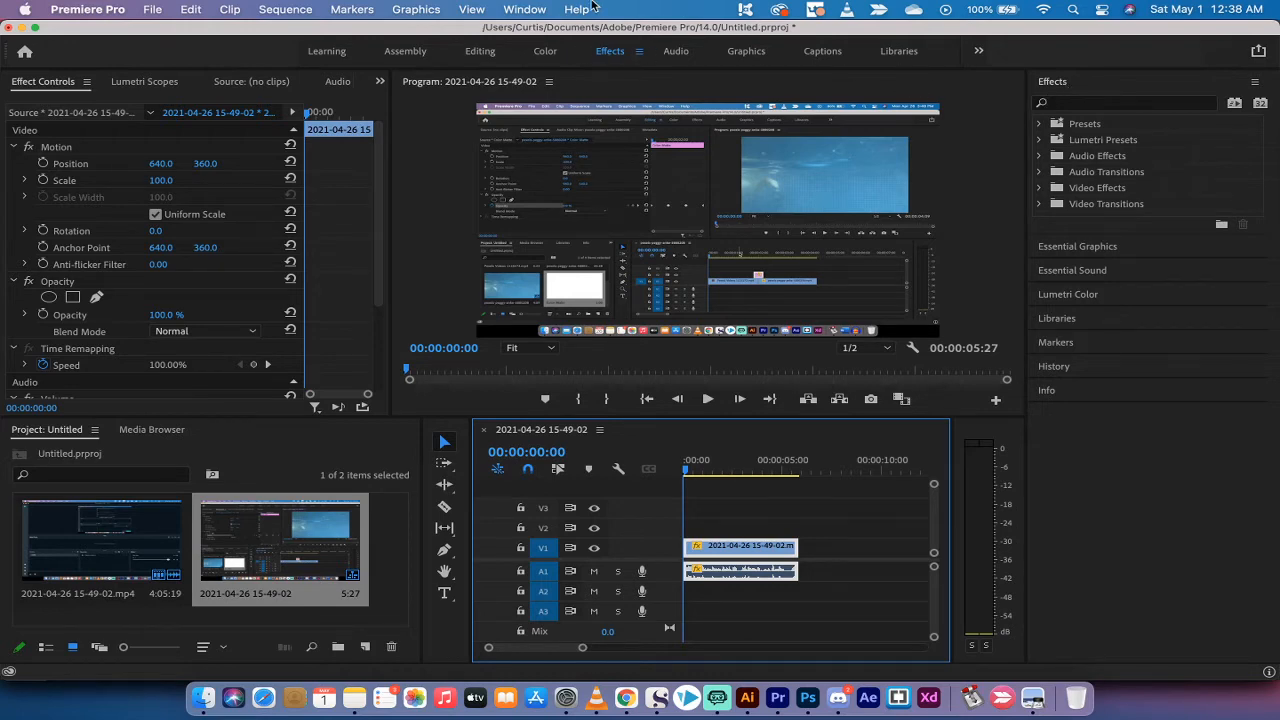
Show the Effects panel via Window and search it for 'pitch' to list Pitch Shifter
{"action": "left_click", "coordinate": [524, 8]}
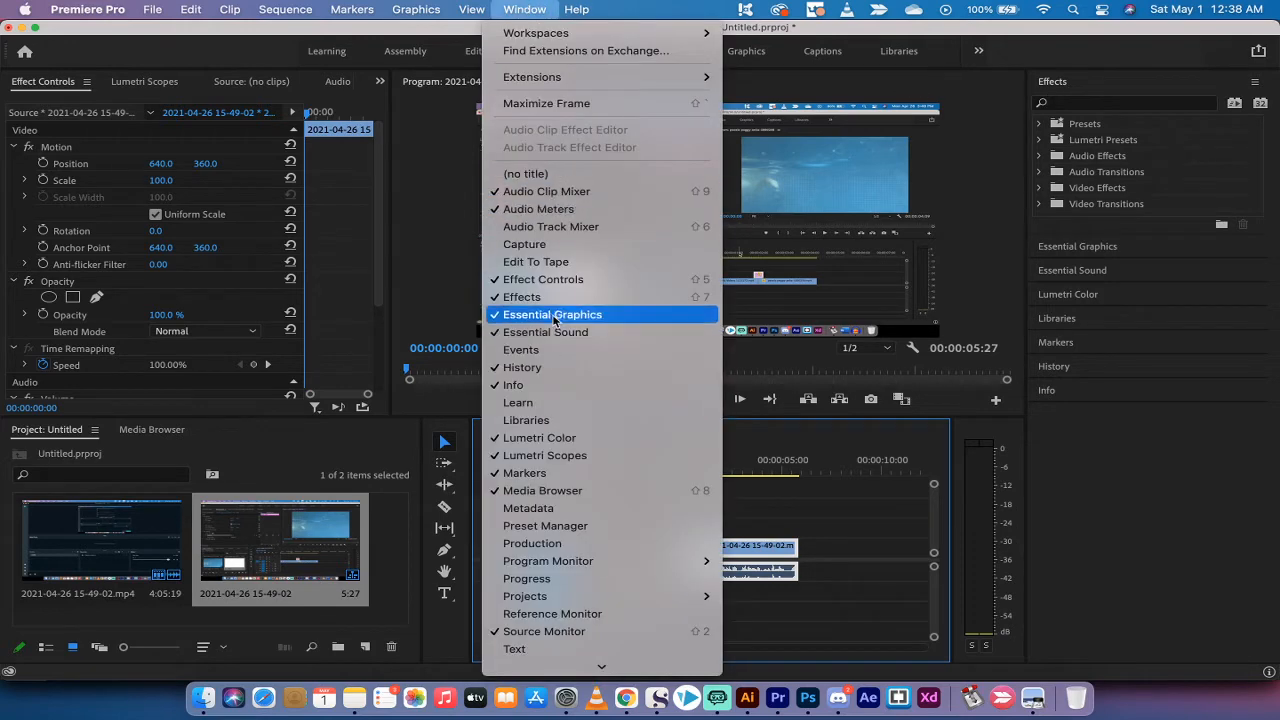
{"action": "left_click", "coordinate": [552, 314]}
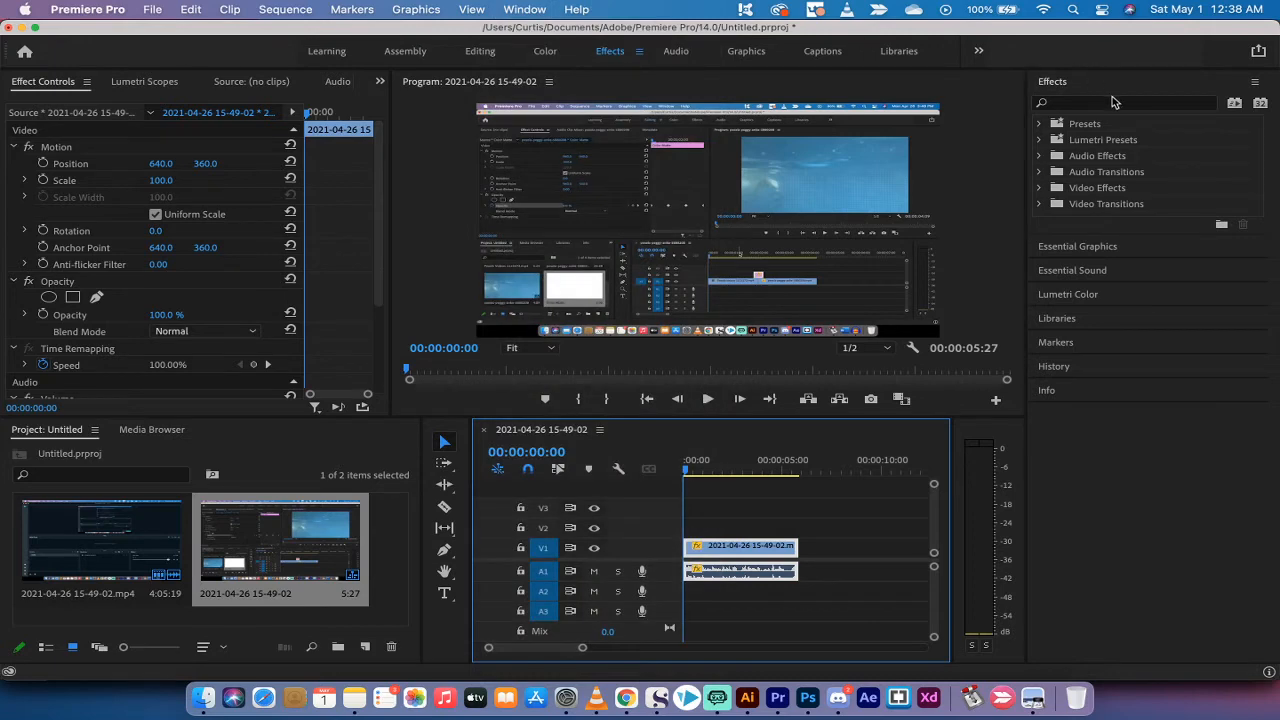
{"action": "left_click", "coordinate": [1124, 102]}
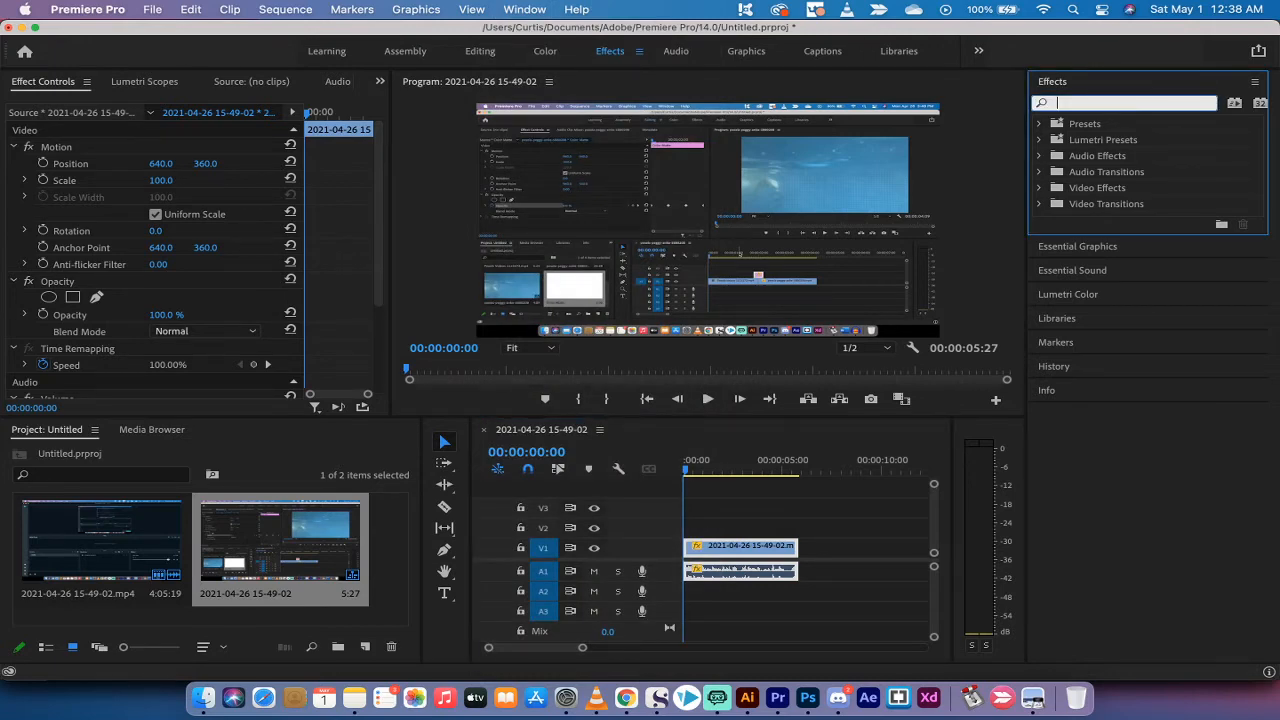
{"action": "type", "text": "pitch"}
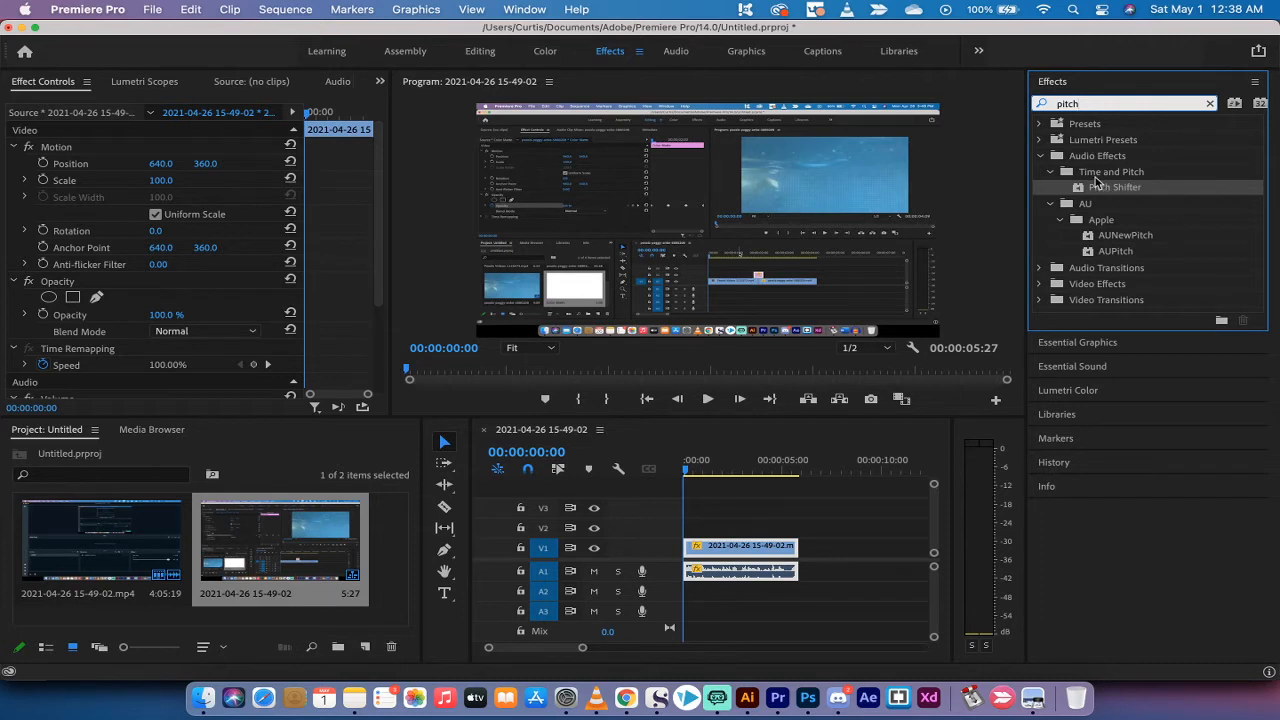
{"action": "mouse_move", "coordinate": [1104, 190]}
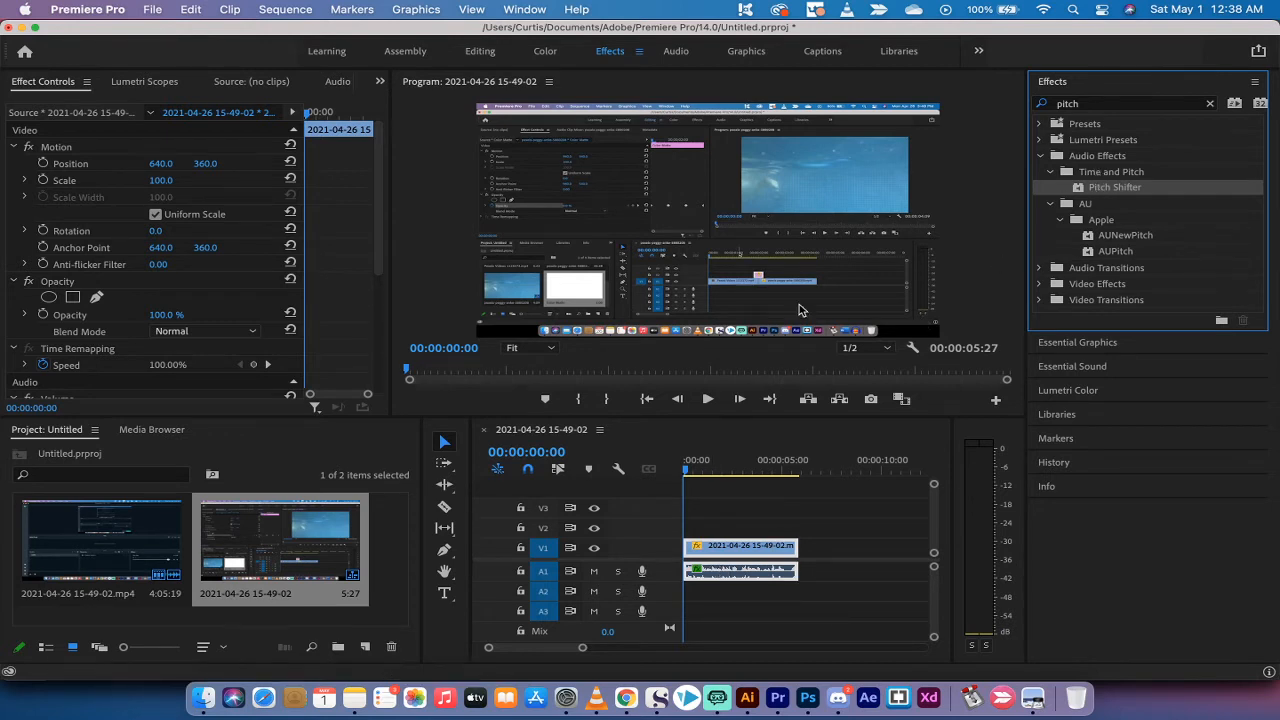
{"action": "mouse_move", "coordinate": [724, 576]}
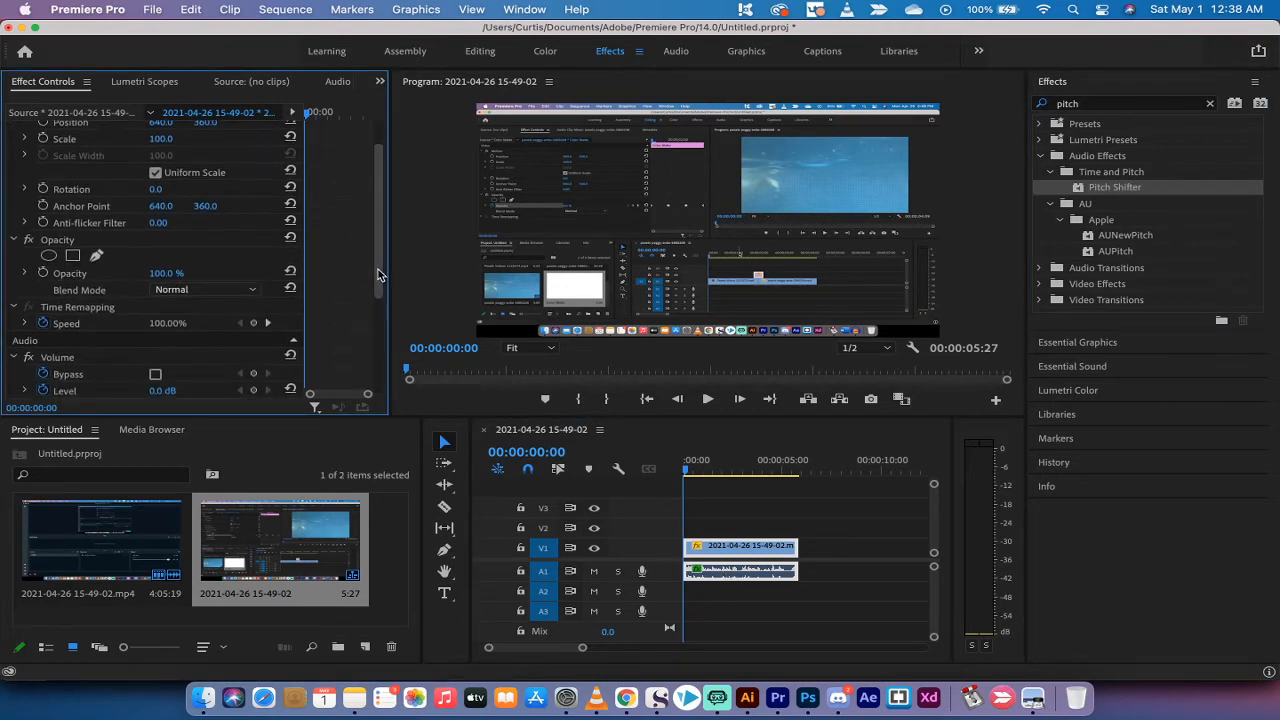
Add Pitch Shifter to the clip's audio and bring the Effects panel forward again
{"action": "scroll", "scroll_direction": "down", "scroll_amount": 3}
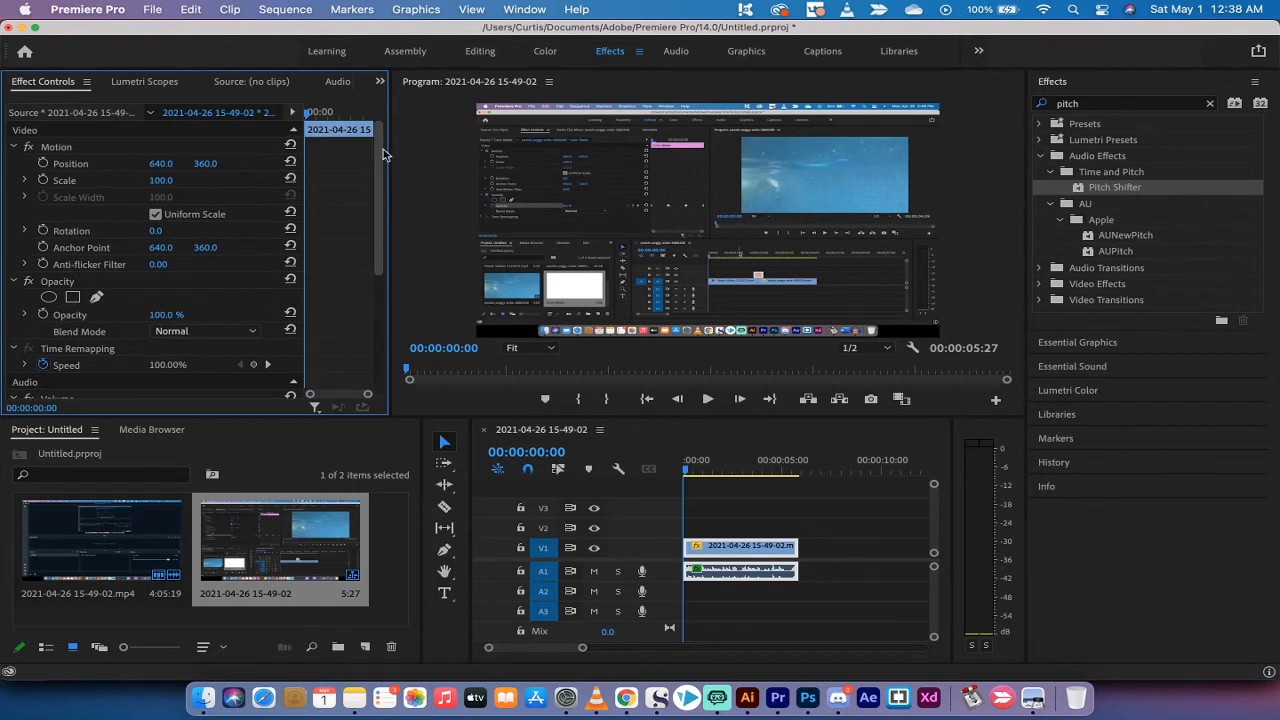
{"action": "left_click", "coordinate": [524, 8]}
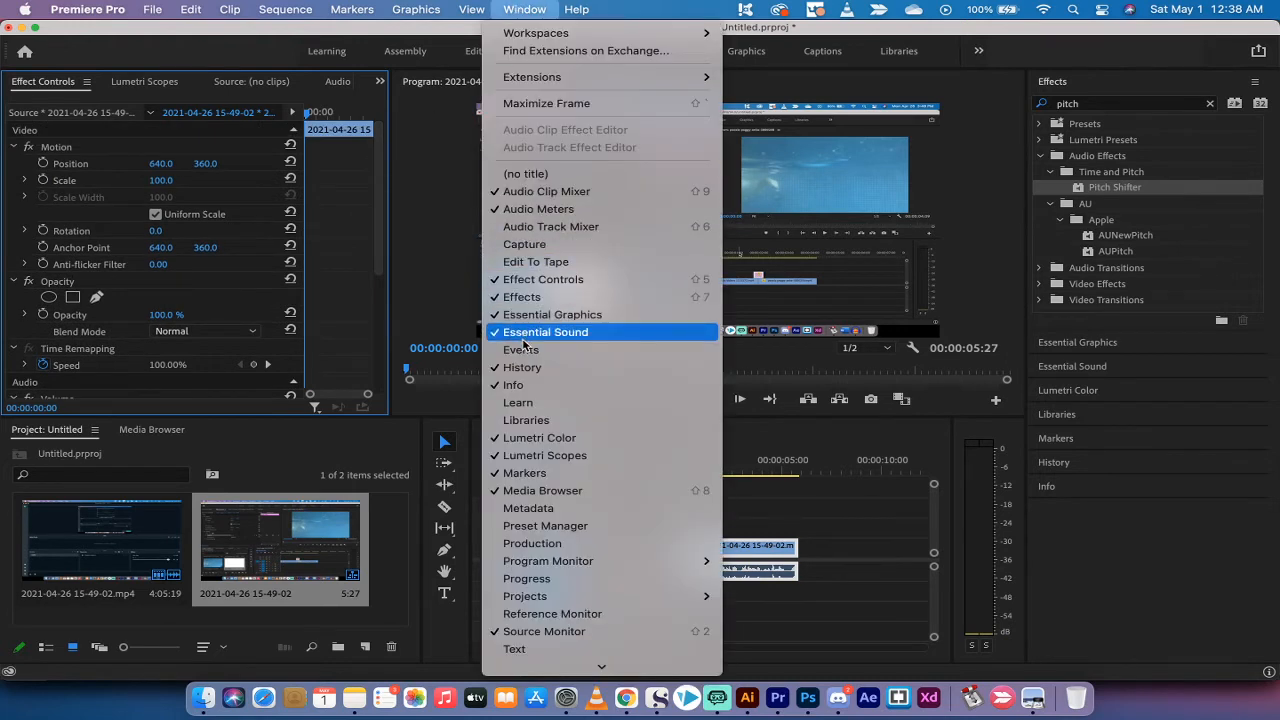
{"action": "mouse_move", "coordinate": [520, 296]}
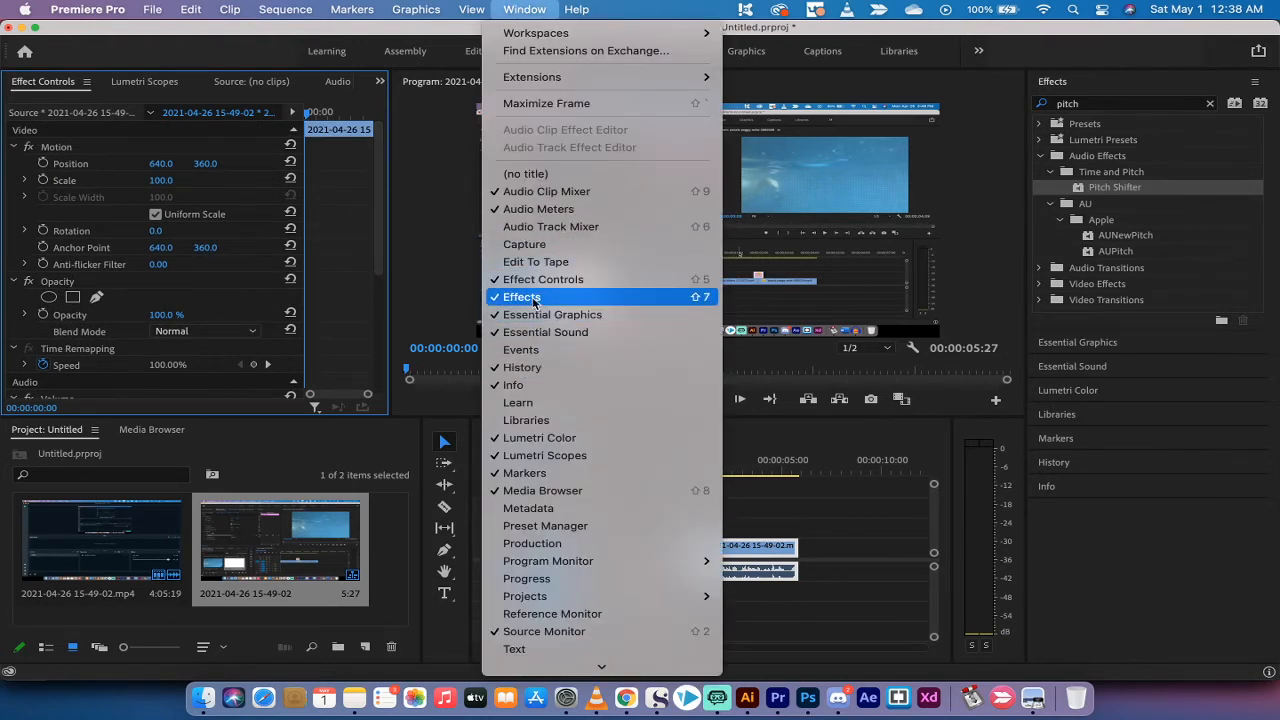
{"action": "left_click", "coordinate": [520, 296]}
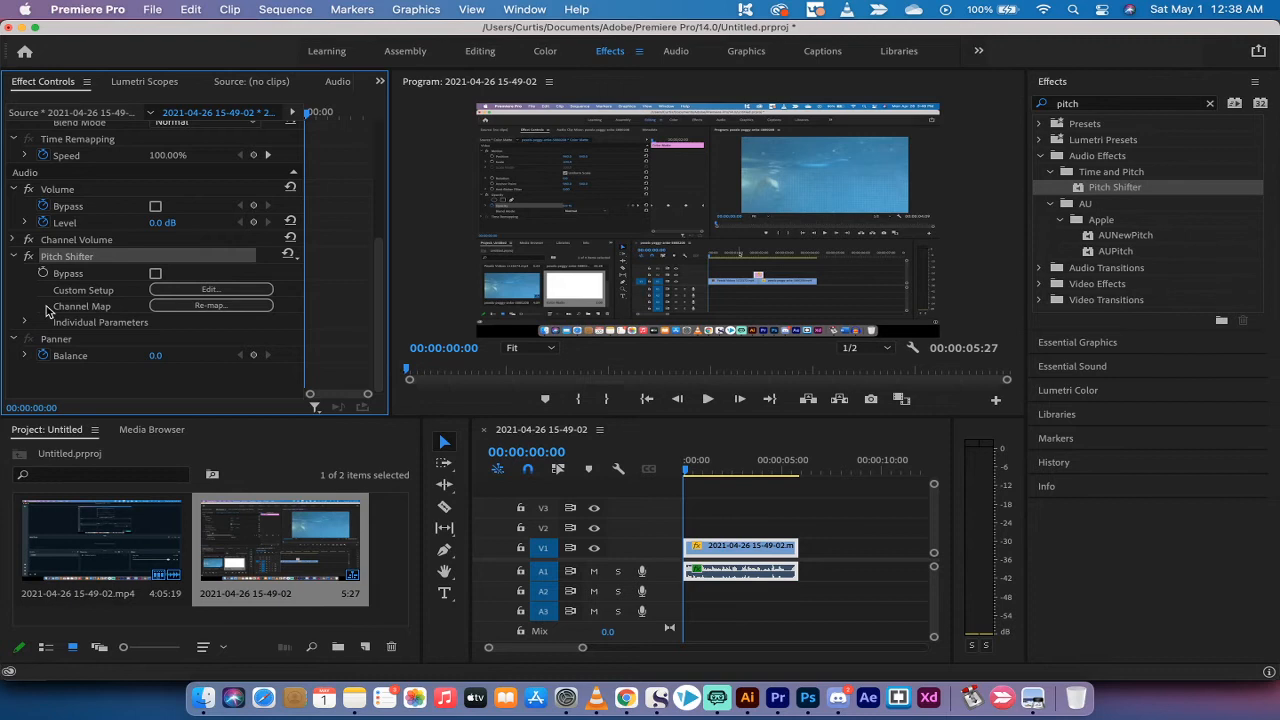
Expand Pitch Shifter's Individual Parameters and drag Transpose Ratio down from 1.00 to 0.60
{"action": "left_click", "coordinate": [24, 322]}
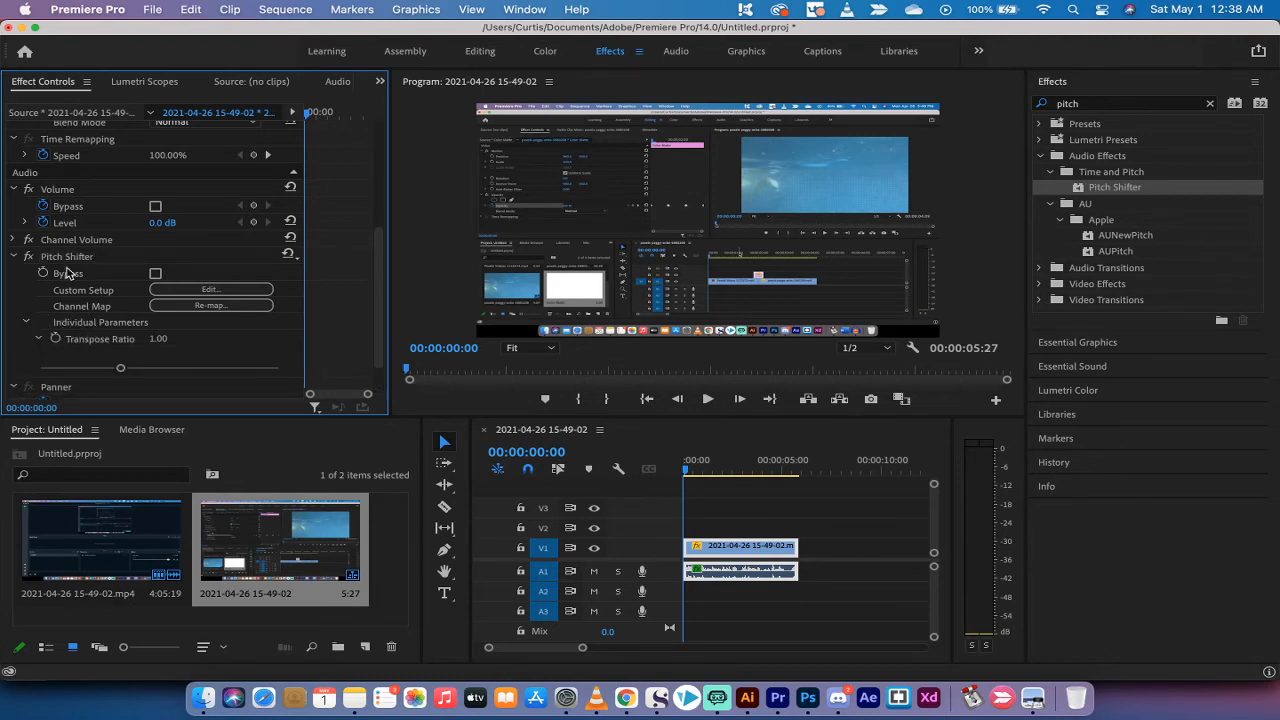
{"action": "scroll", "scroll_direction": "down", "scroll_amount": 3}
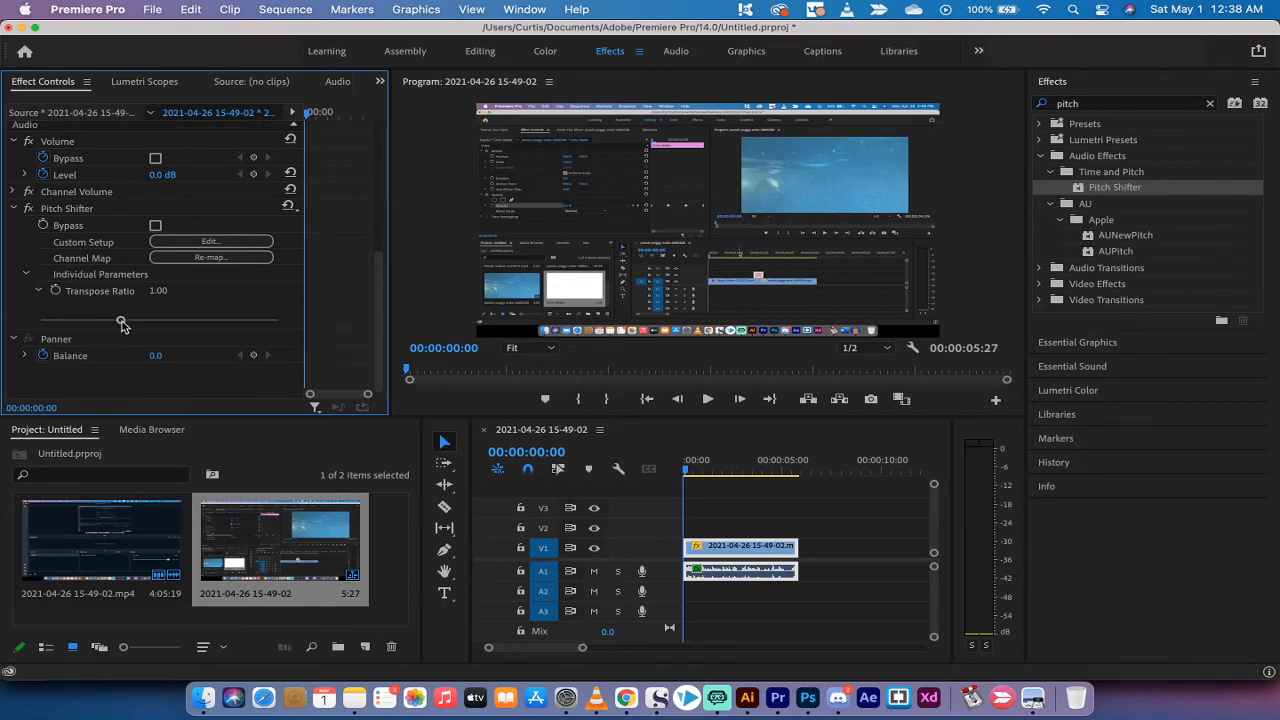
{"action": "left_click_drag", "start_coordinate": [120, 320], "coordinate": [124, 320]}
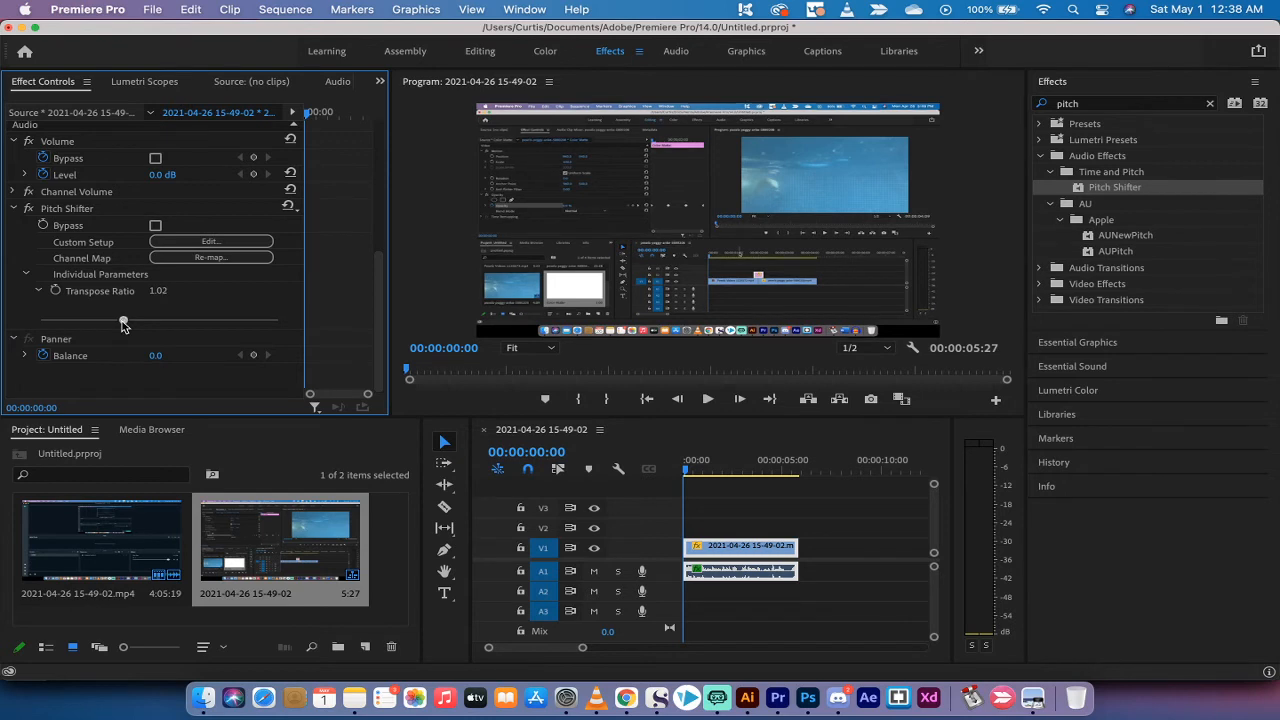
{"action": "left_click_drag", "start_coordinate": [124, 322], "coordinate": [90, 322]}
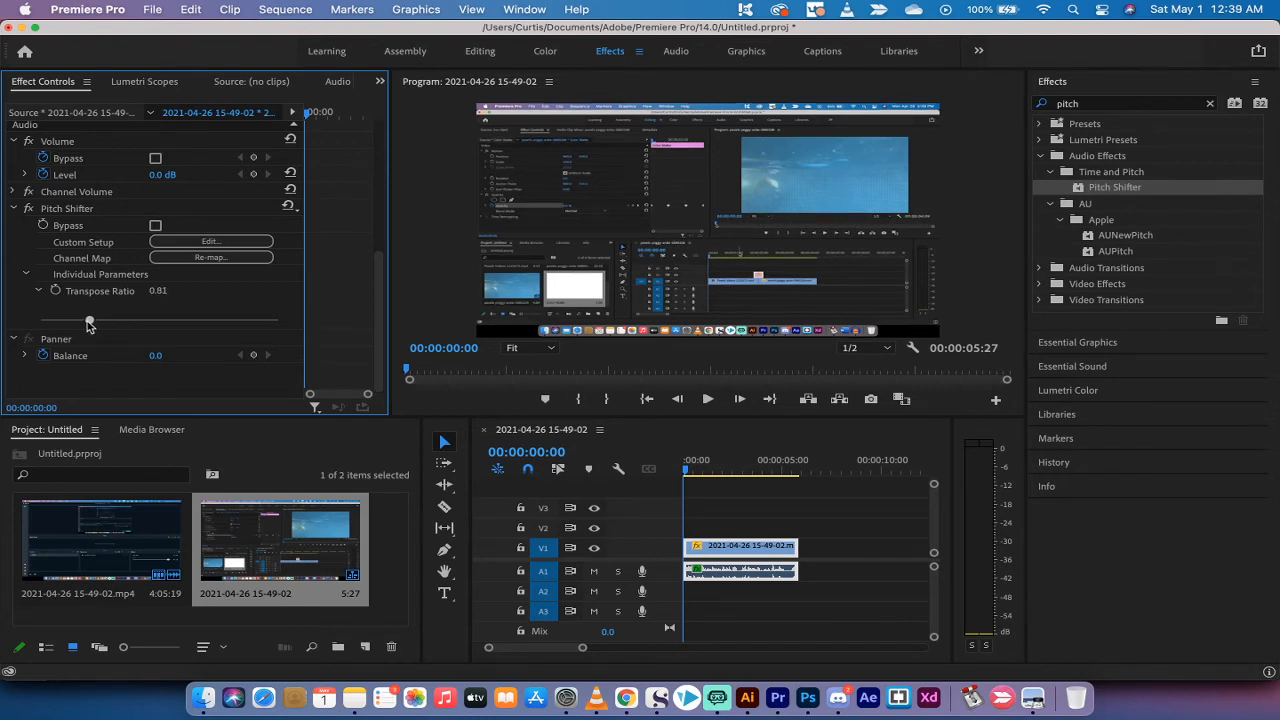
{"action": "left_click_drag", "start_coordinate": [90, 322], "coordinate": [68, 322]}
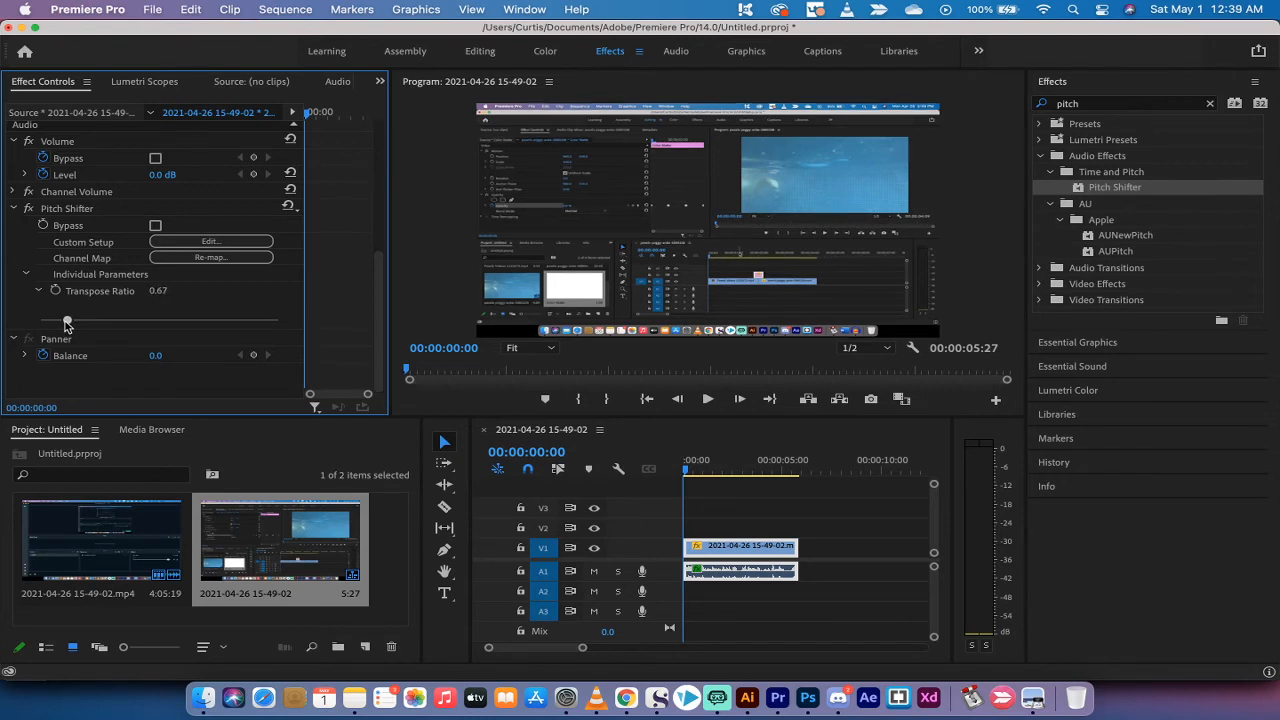
{"action": "left_click_drag", "start_coordinate": [68, 320], "coordinate": [56, 320]}
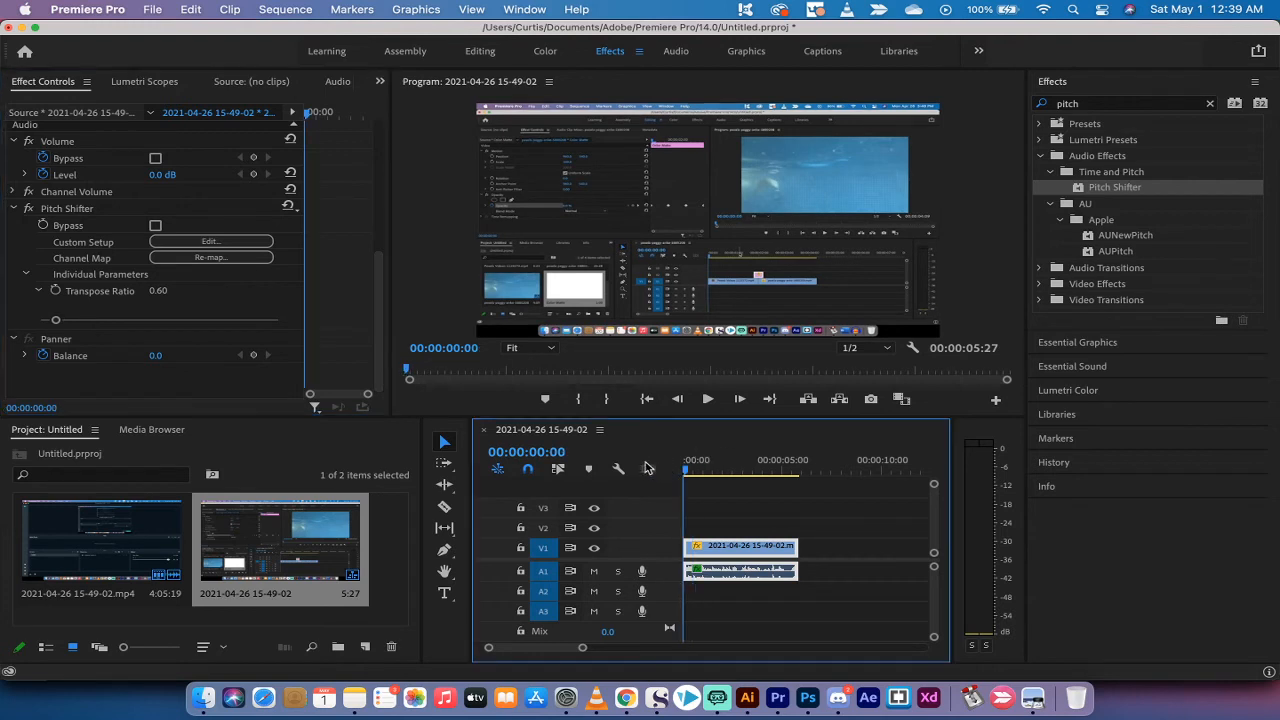
Play the clip and fine-tune the Transpose Ratio to 0.65 for a natural voice
{"action": "left_click", "coordinate": [708, 398]}
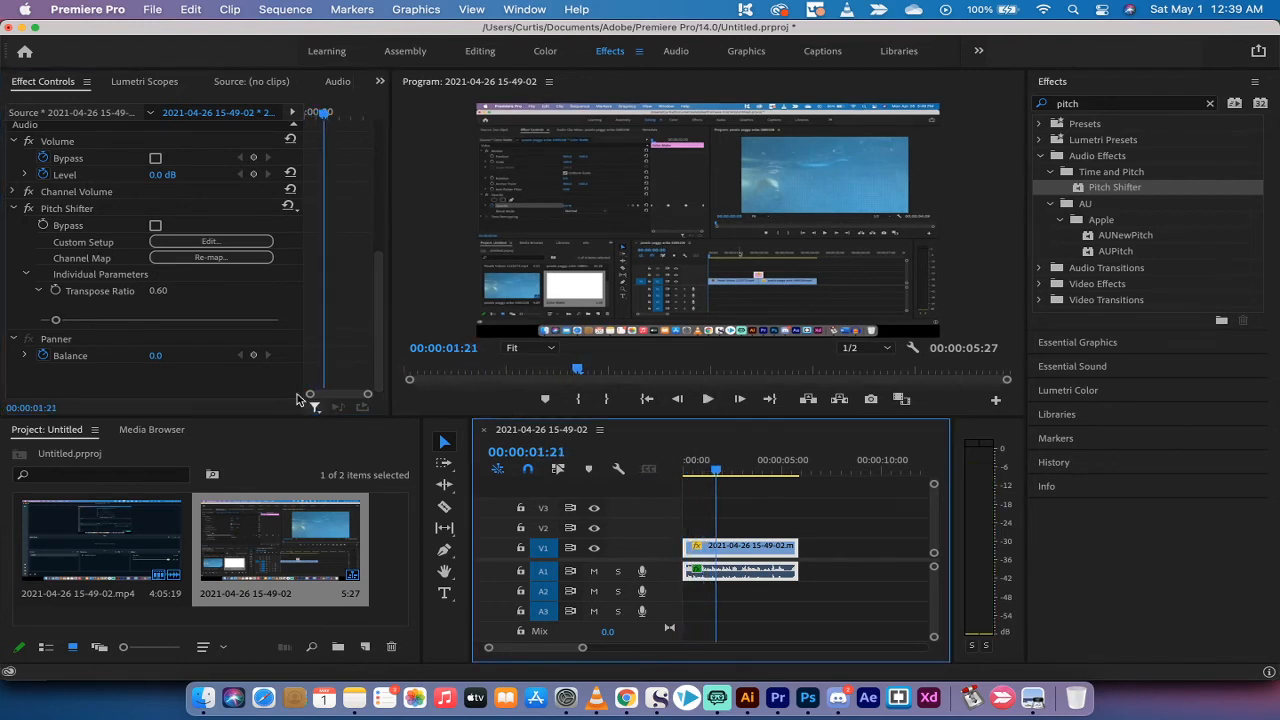
{"action": "left_click_drag", "start_coordinate": [56, 320], "coordinate": [80, 320]}
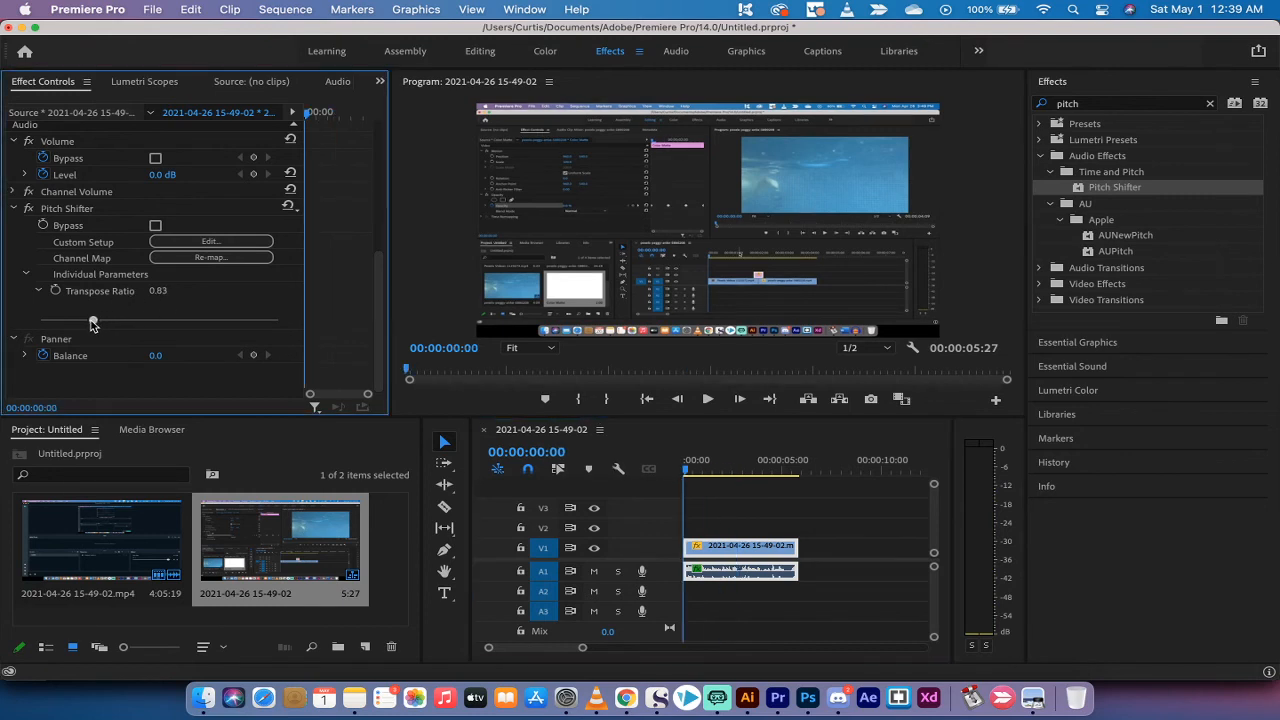
{"action": "left_click_drag", "start_coordinate": [92, 320], "coordinate": [68, 320]}
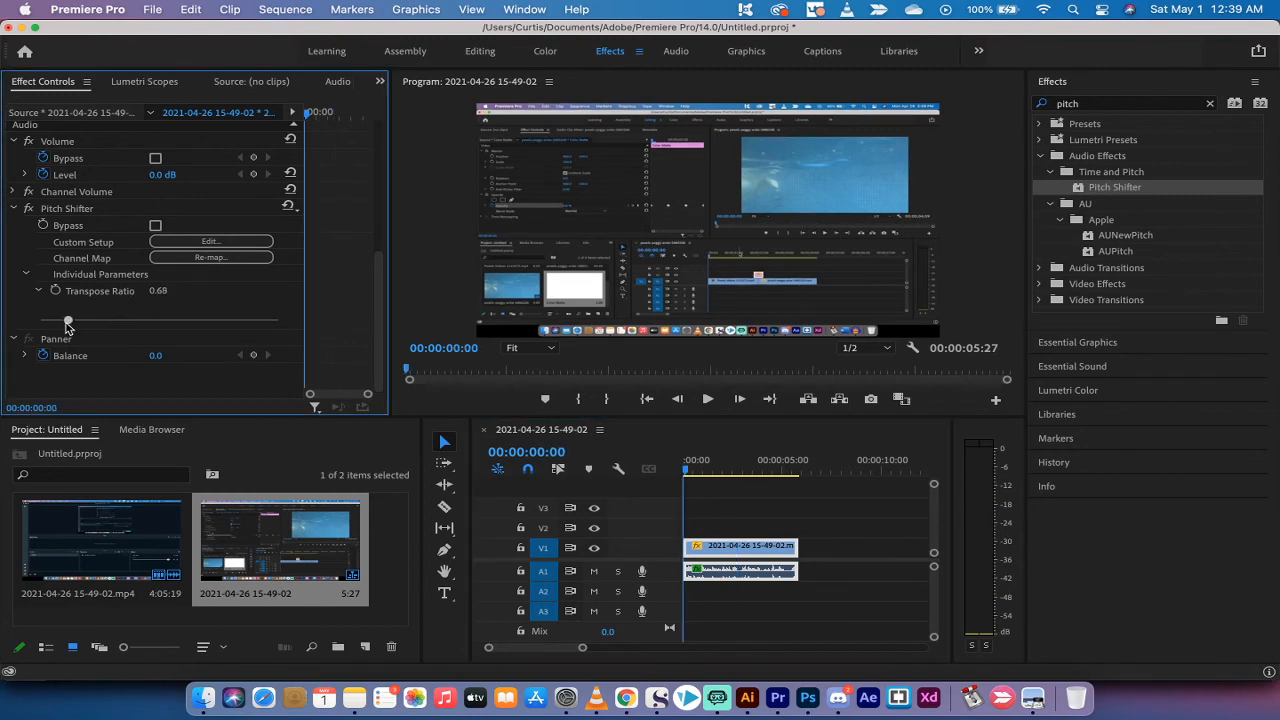
{"action": "left_click_drag", "start_coordinate": [68, 320], "coordinate": [64, 320]}
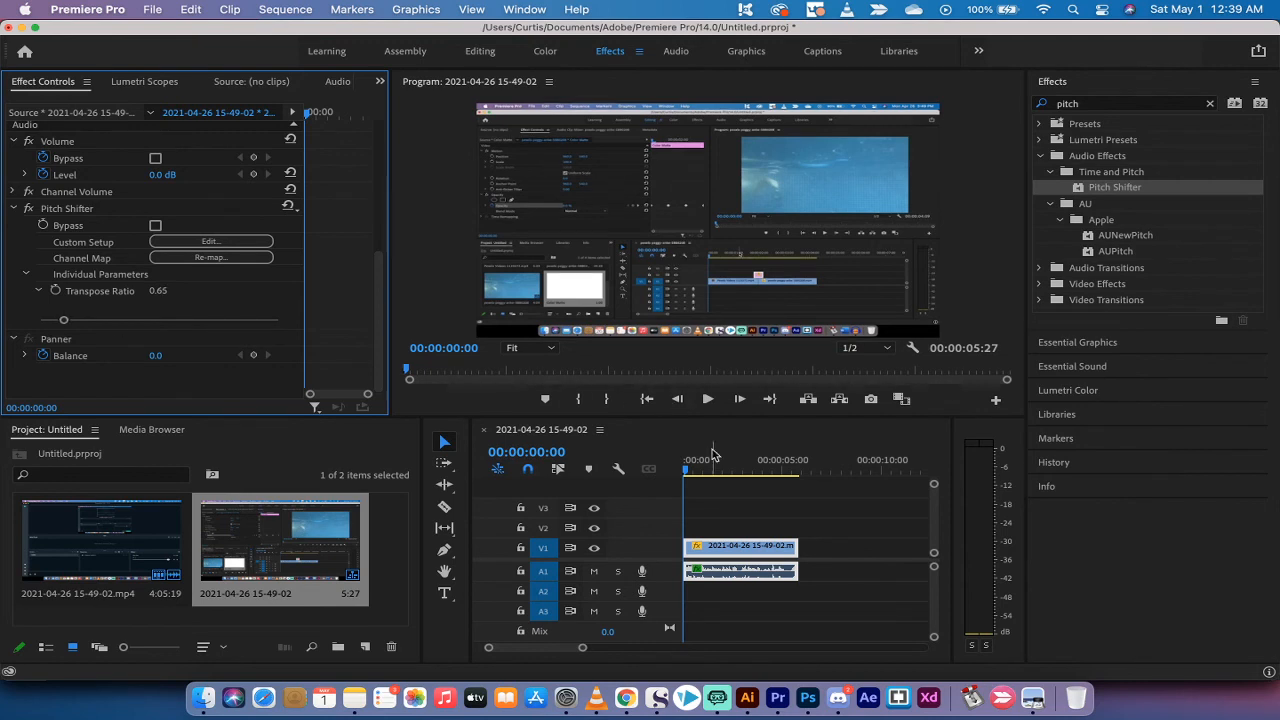
{"action": "left_click", "coordinate": [708, 398]}
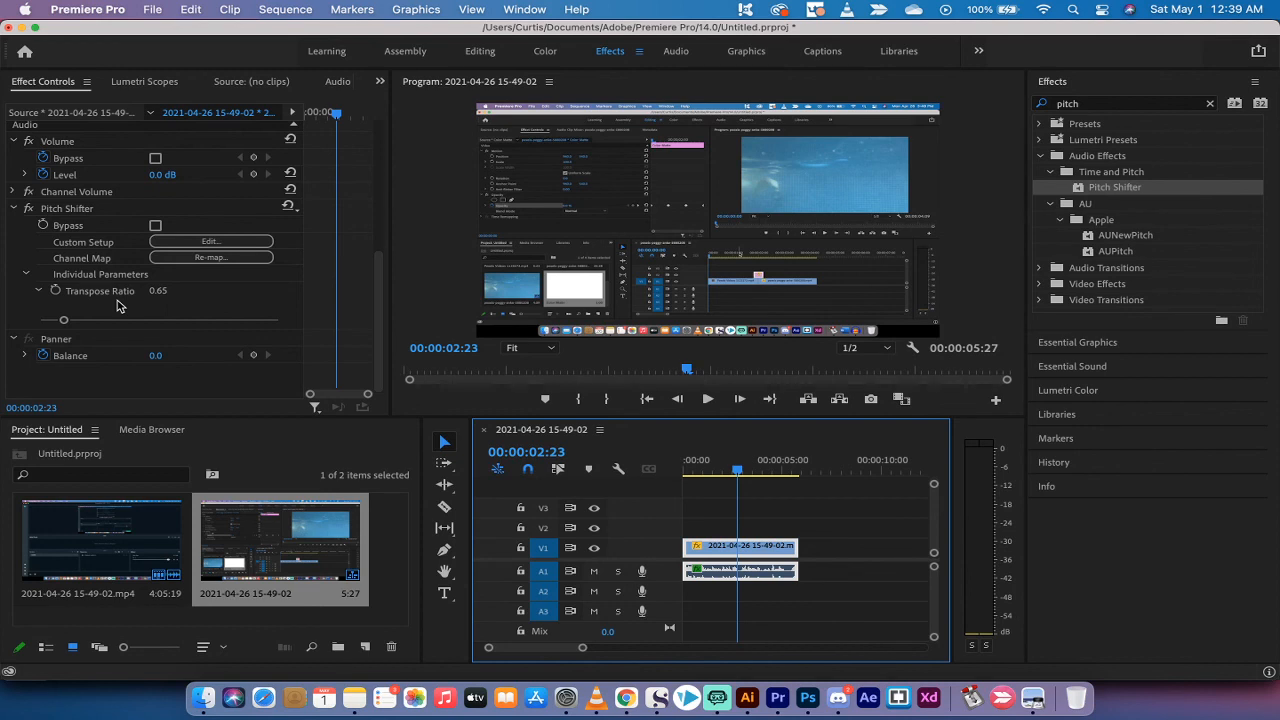
{"action": "mouse_move", "coordinate": [856, 696]}
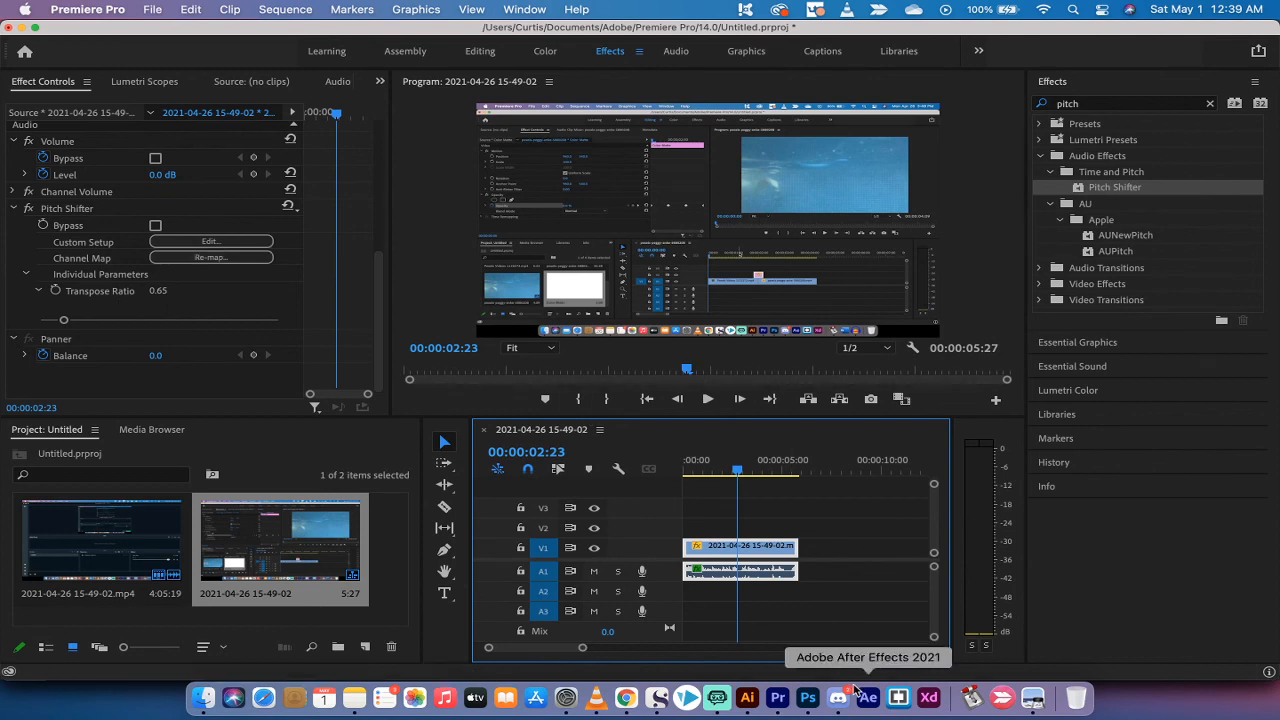